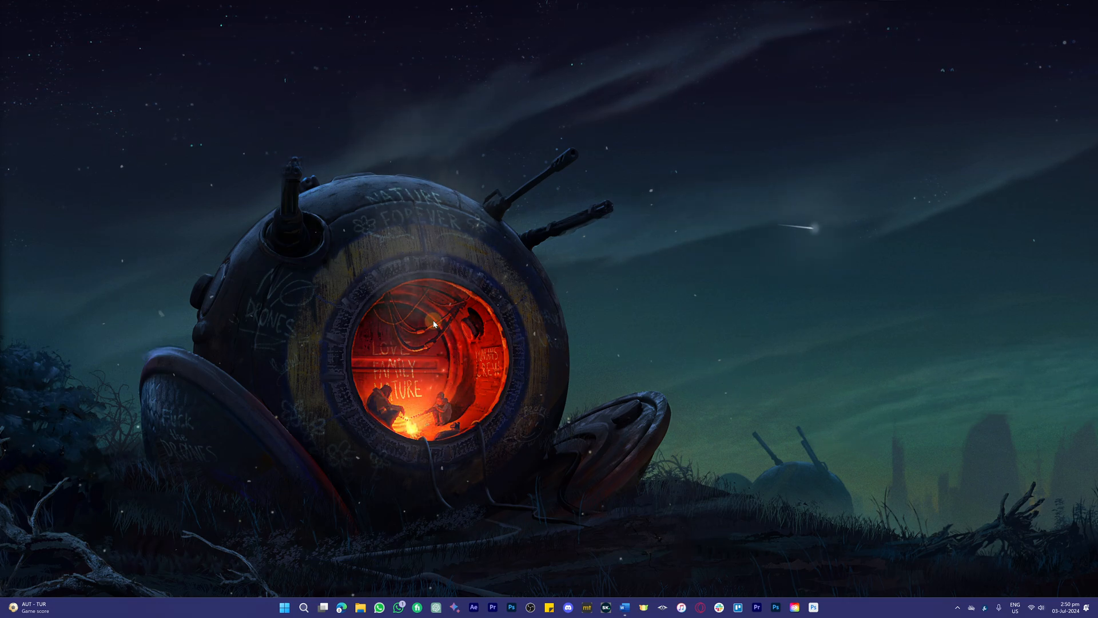
Search the Start menu for 'settings' to surface the Settings app
click(284, 607)
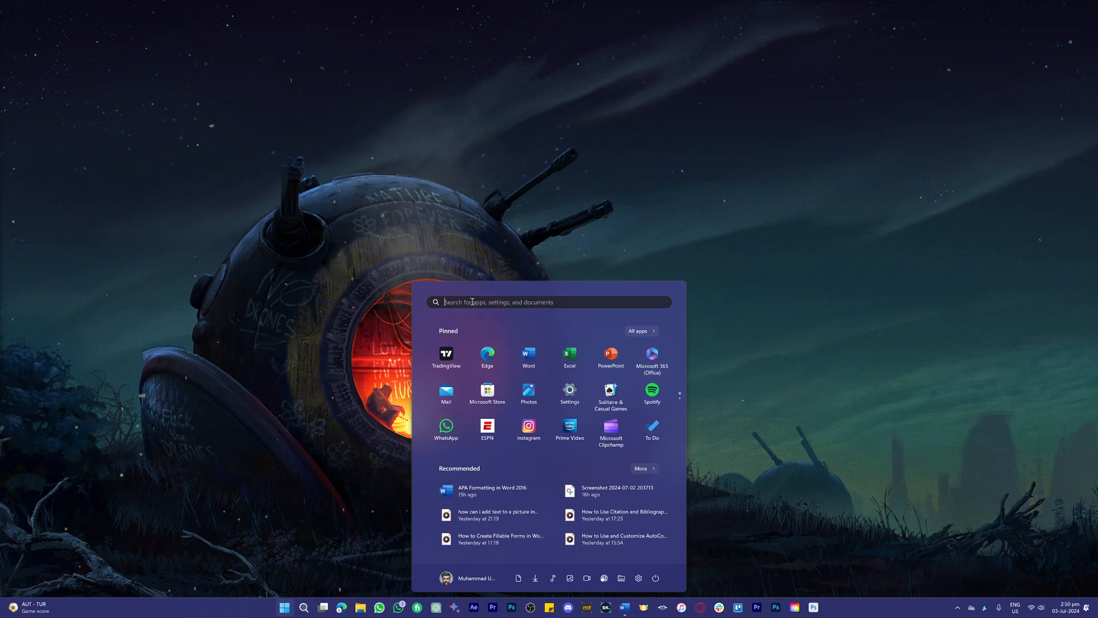
text(settings)
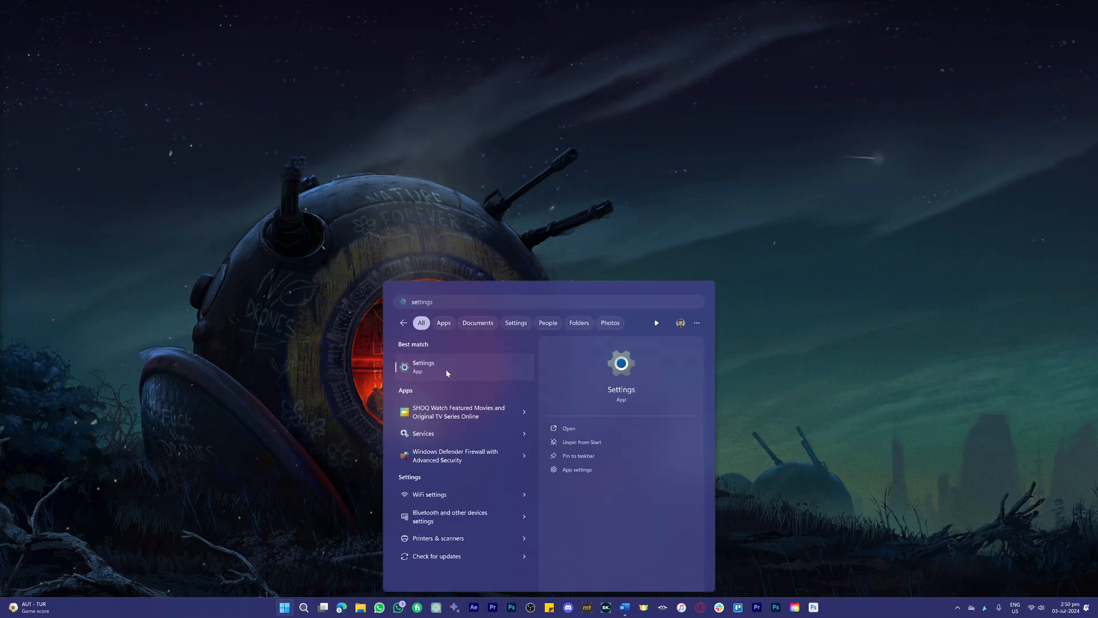
Launch Settings, go to System, and scroll down toward the Recovery entry
click(423, 365)
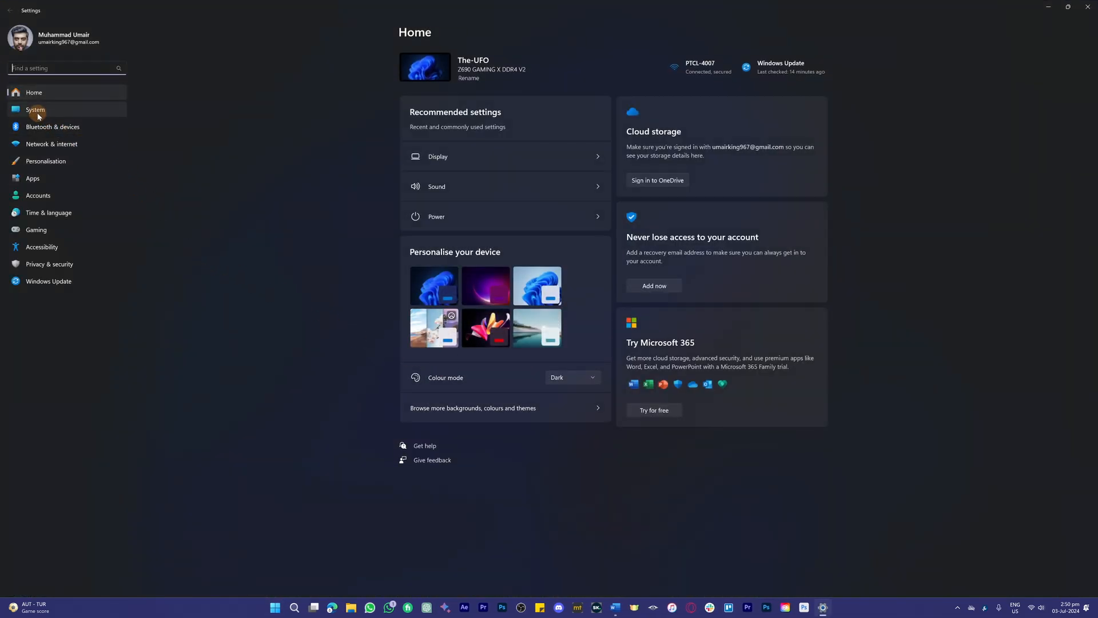
click(35, 110)
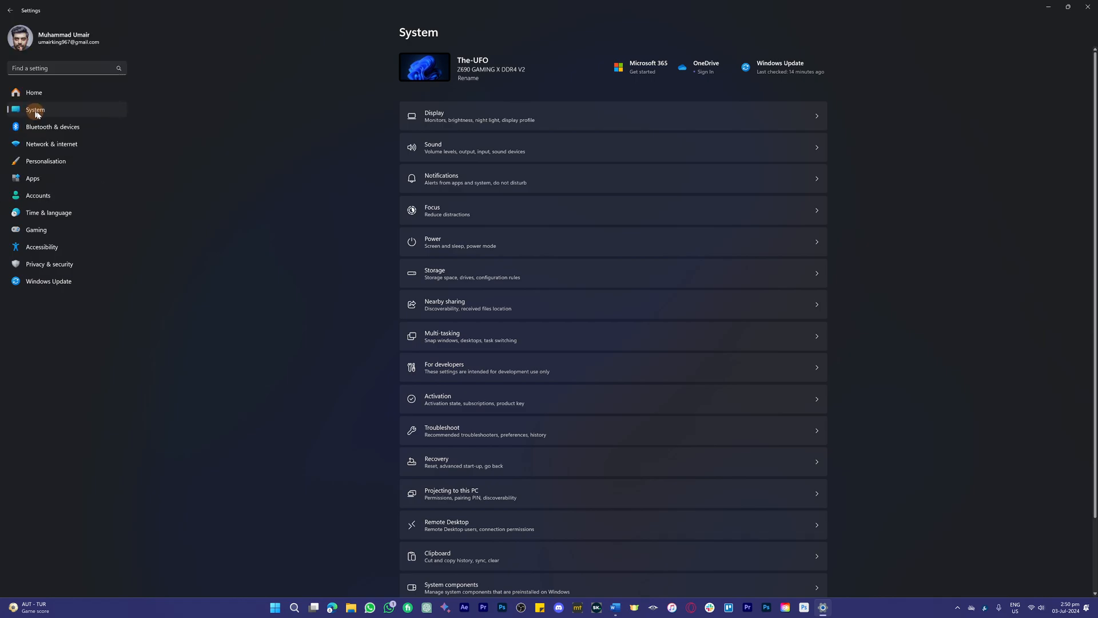
scroll(down, 3)
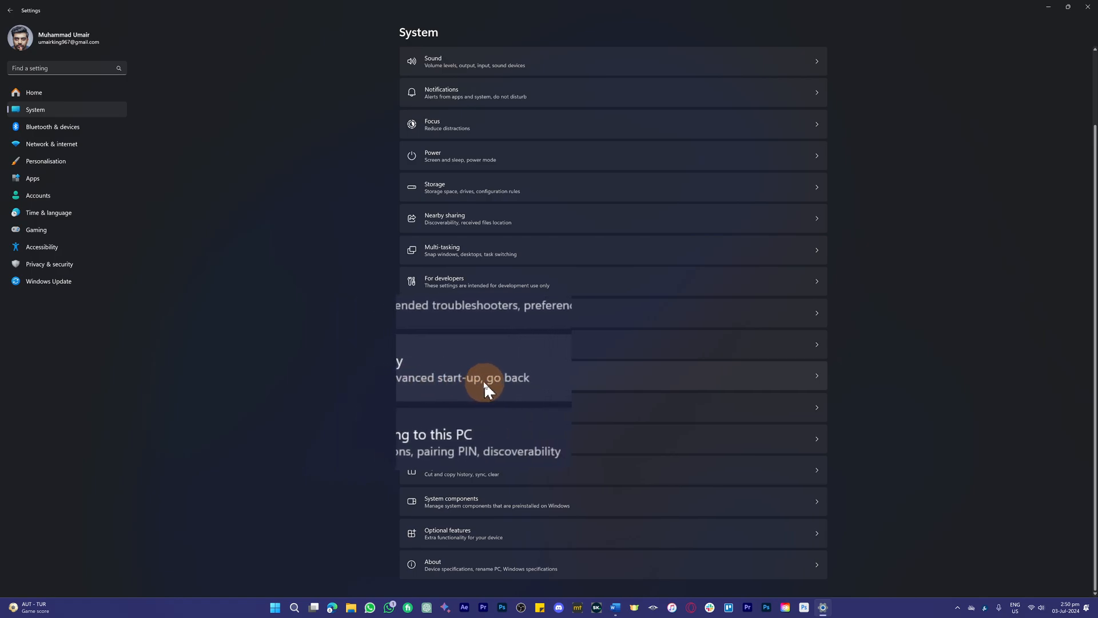
Check 'Fix problems without resetting your PC', then return to System > Recovery
click(484, 377)
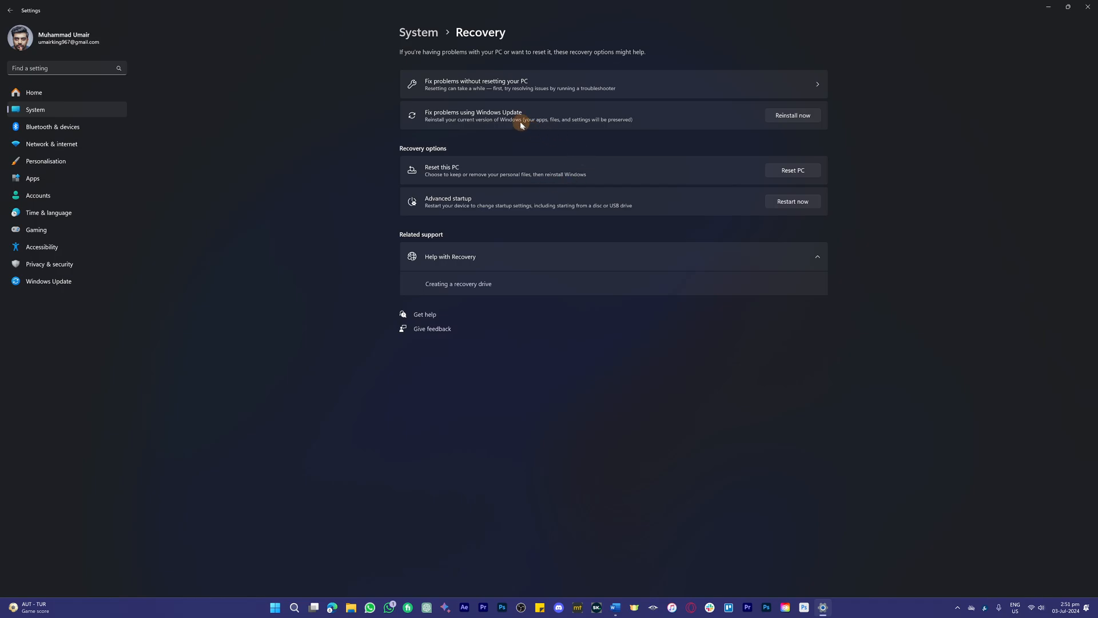
mouse_move(508, 112)
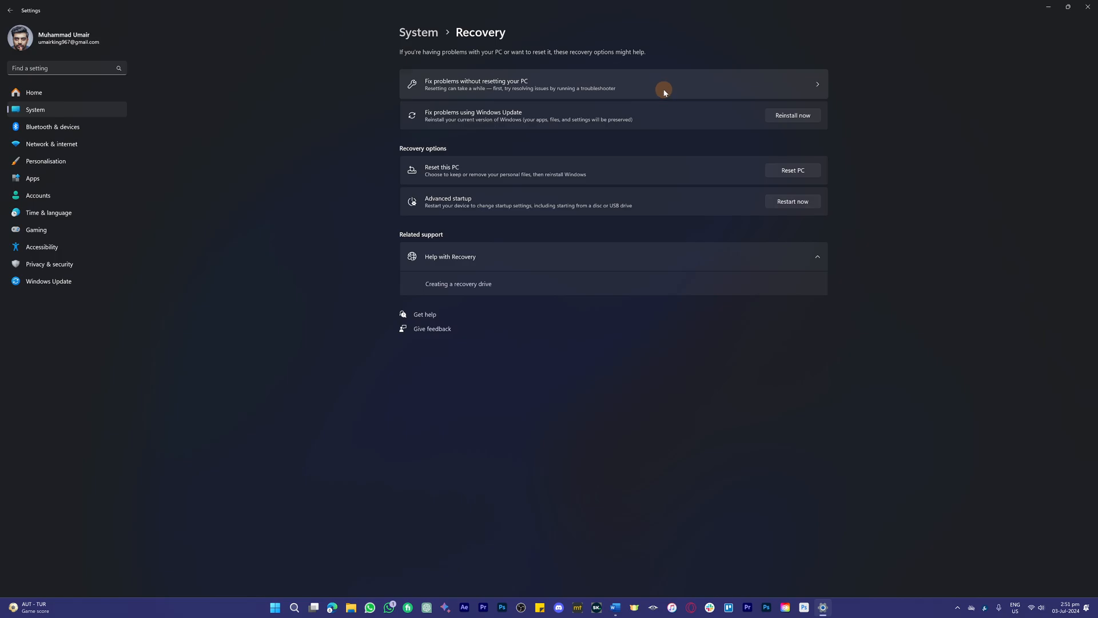
click(518, 84)
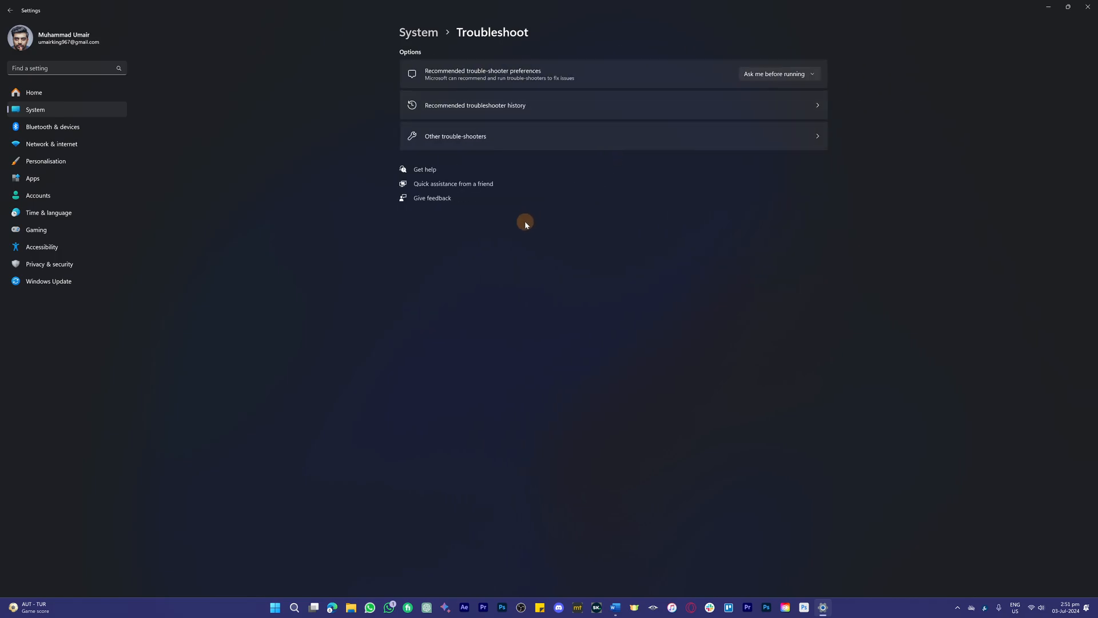
click(11, 10)
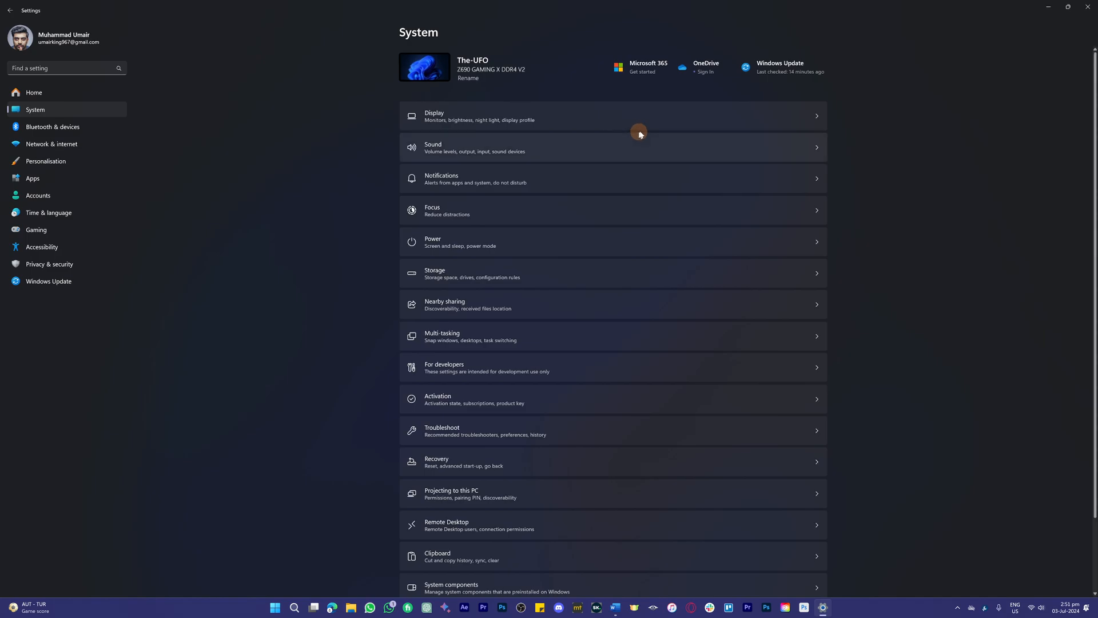
click(463, 462)
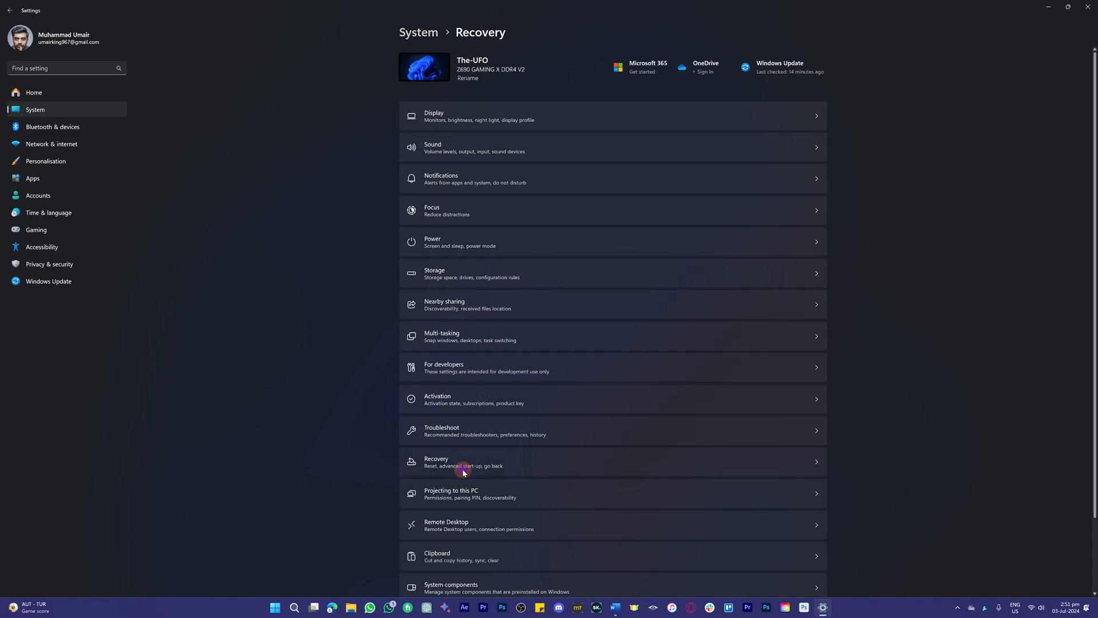
click(462, 462)
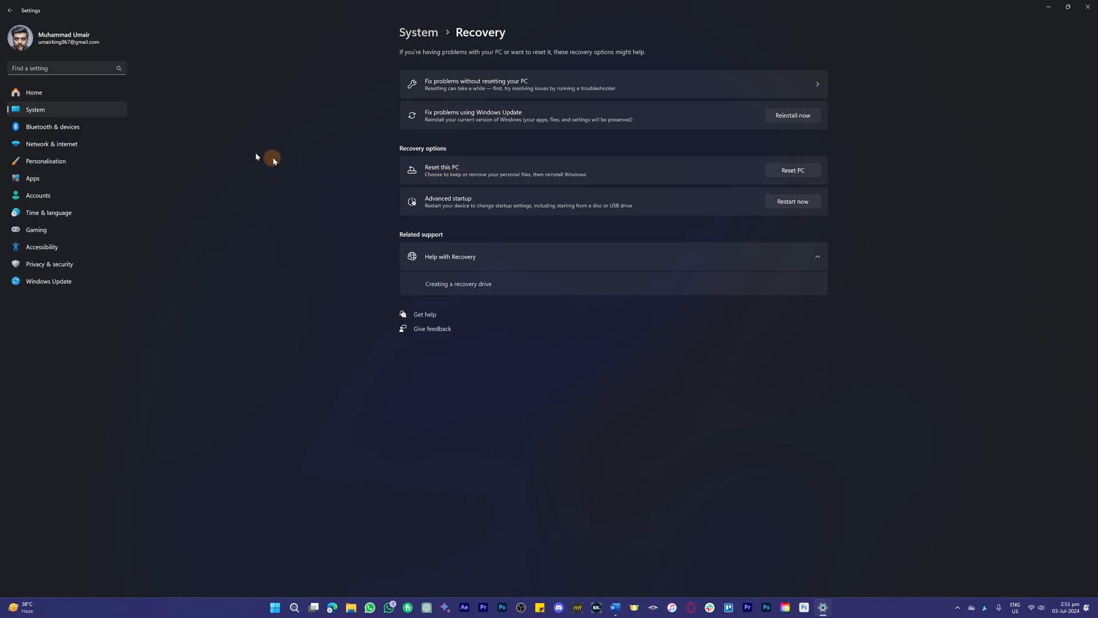
Type 'UP' in the Find a setting search box to reach Windows Update
click(63, 68)
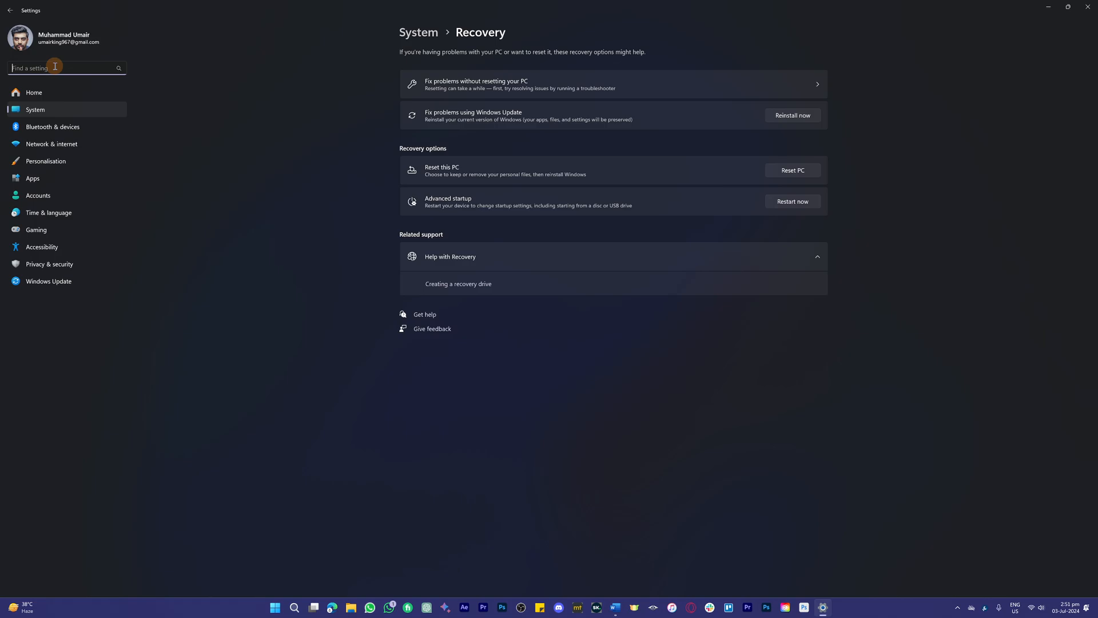
text(UP)
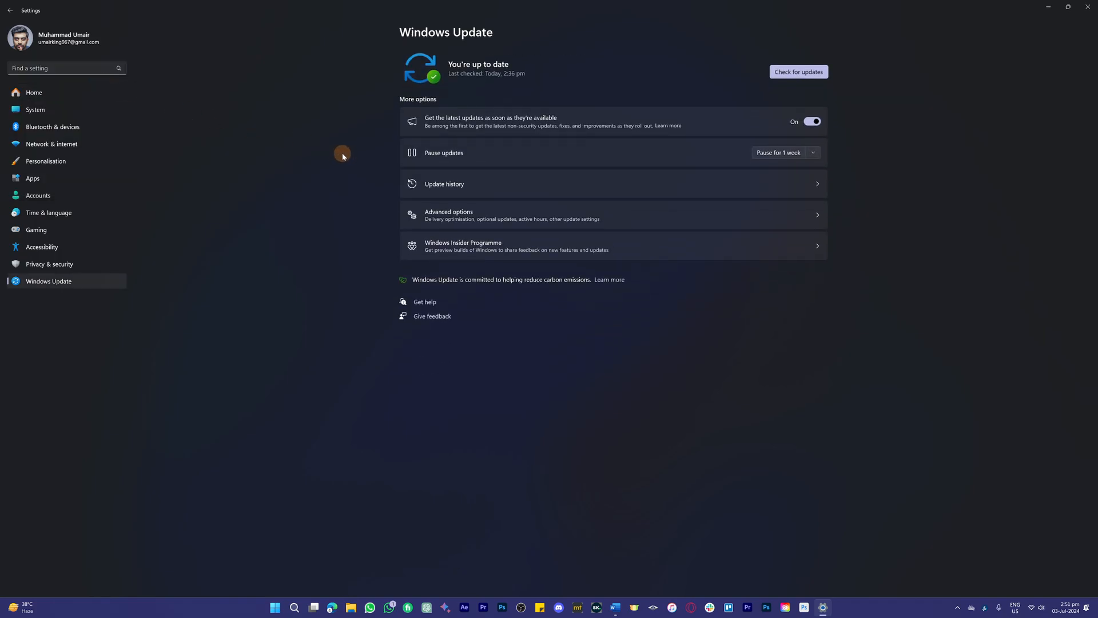
Open Advanced options on the Windows Update page
click(449, 214)
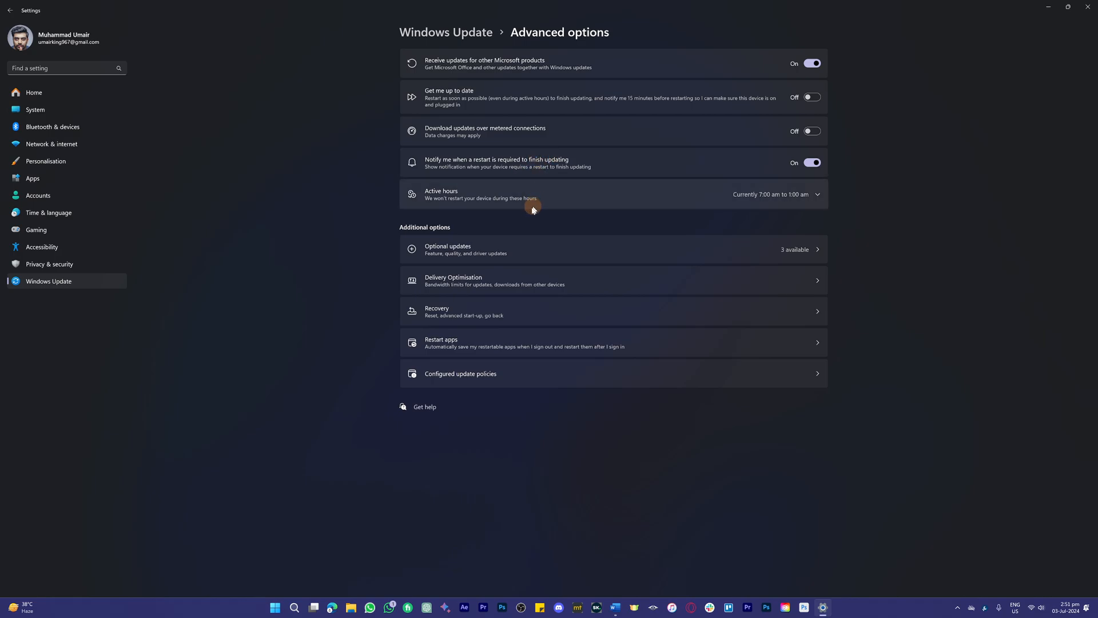
mouse_move(530, 212)
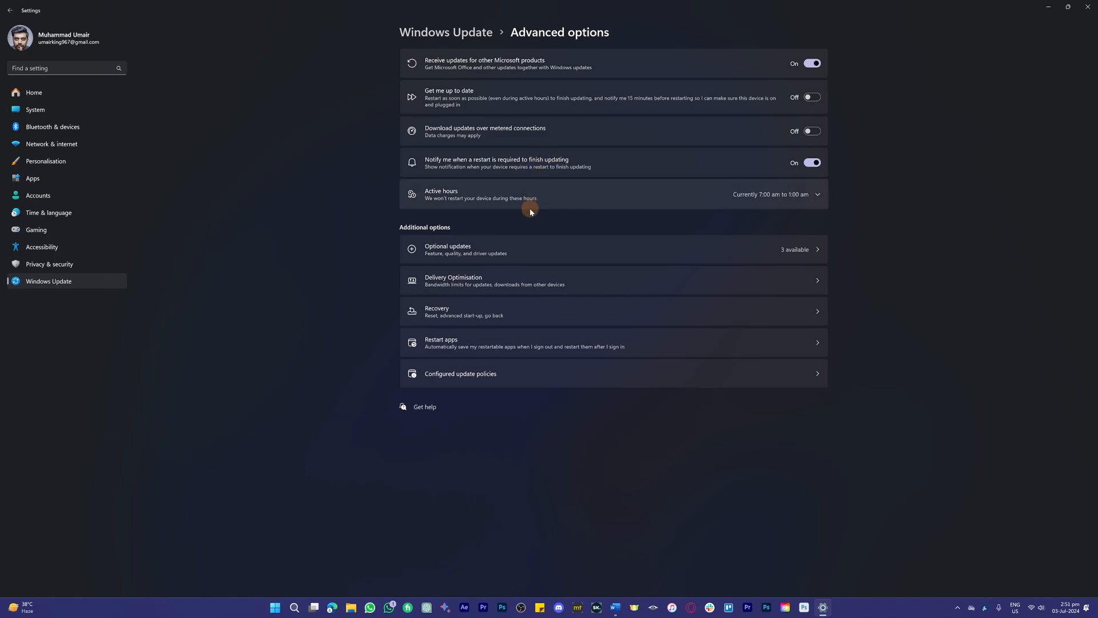
mouse_move(594, 221)
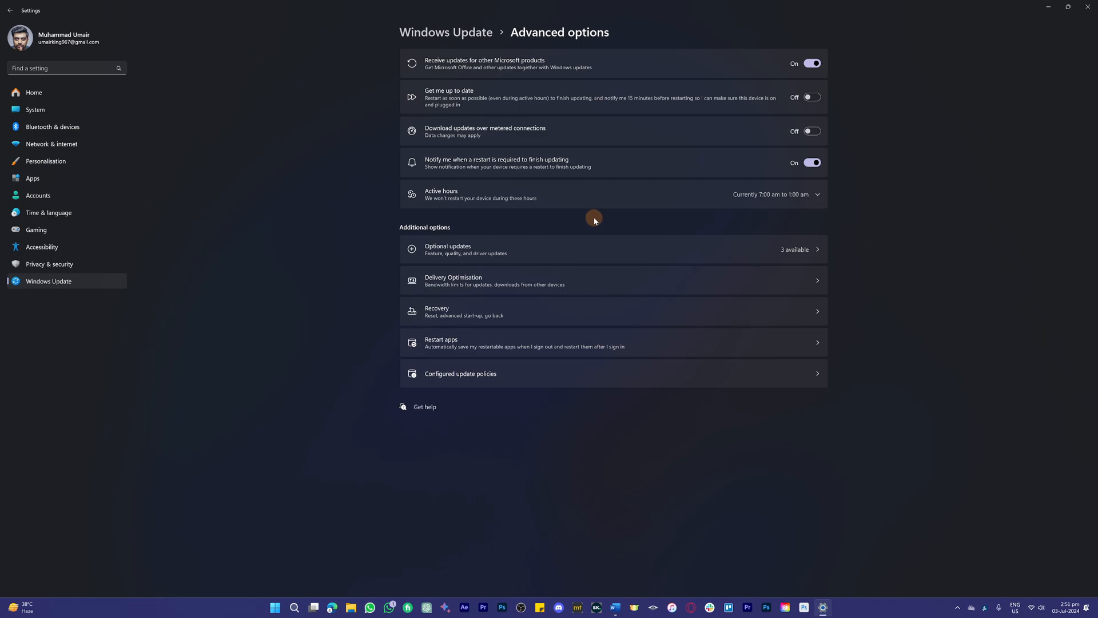